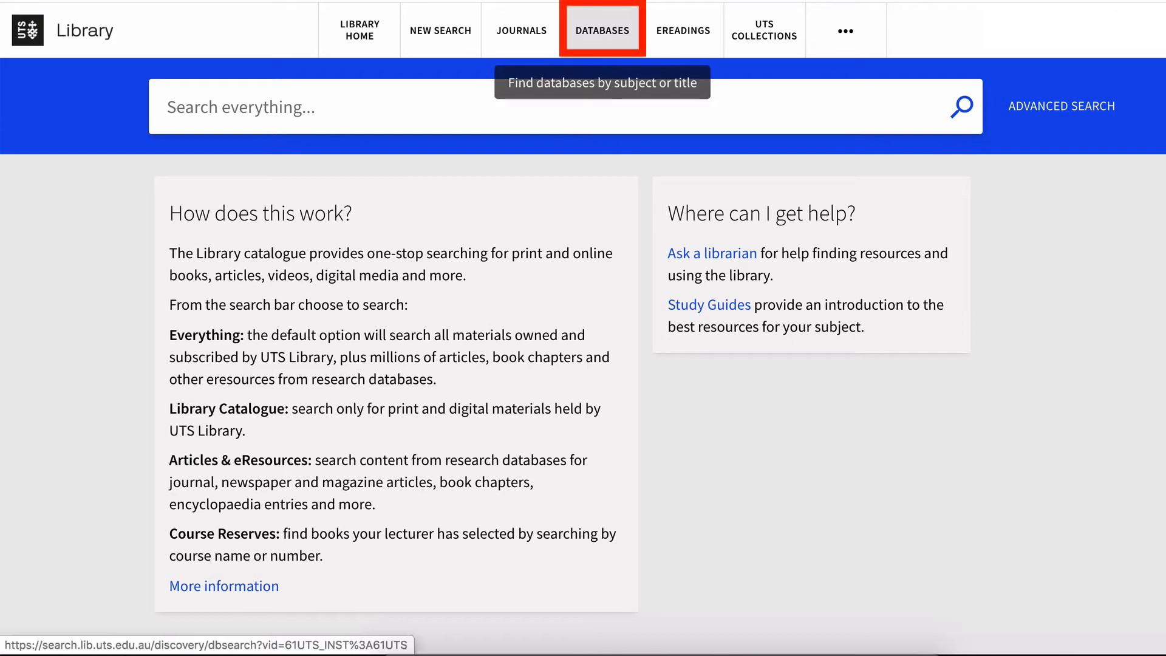
Step: Search the UTS Library databases for 'Scopus' and open the Scopus database
left_click(602, 30)
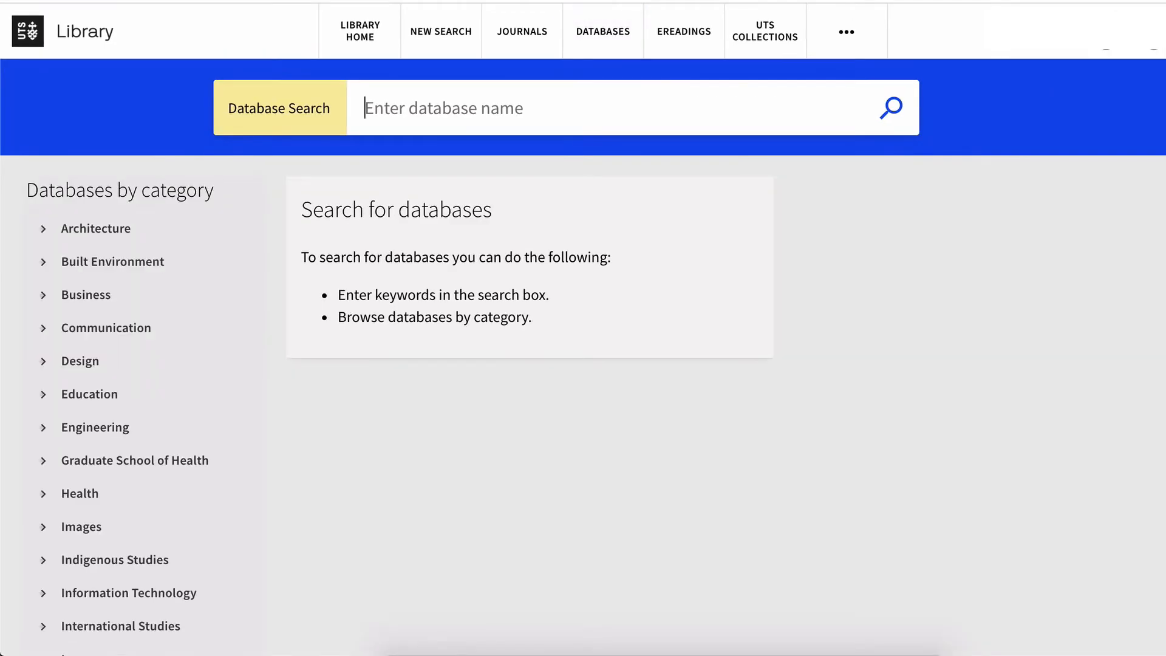
type("Scopus")
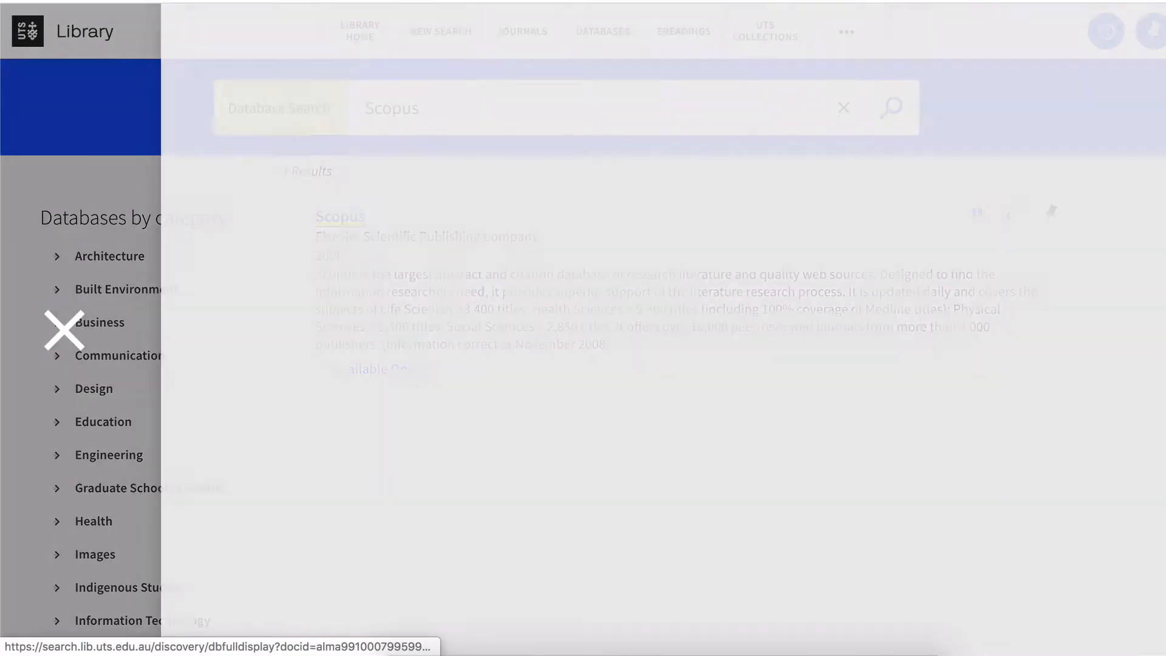
left_click(340, 216)
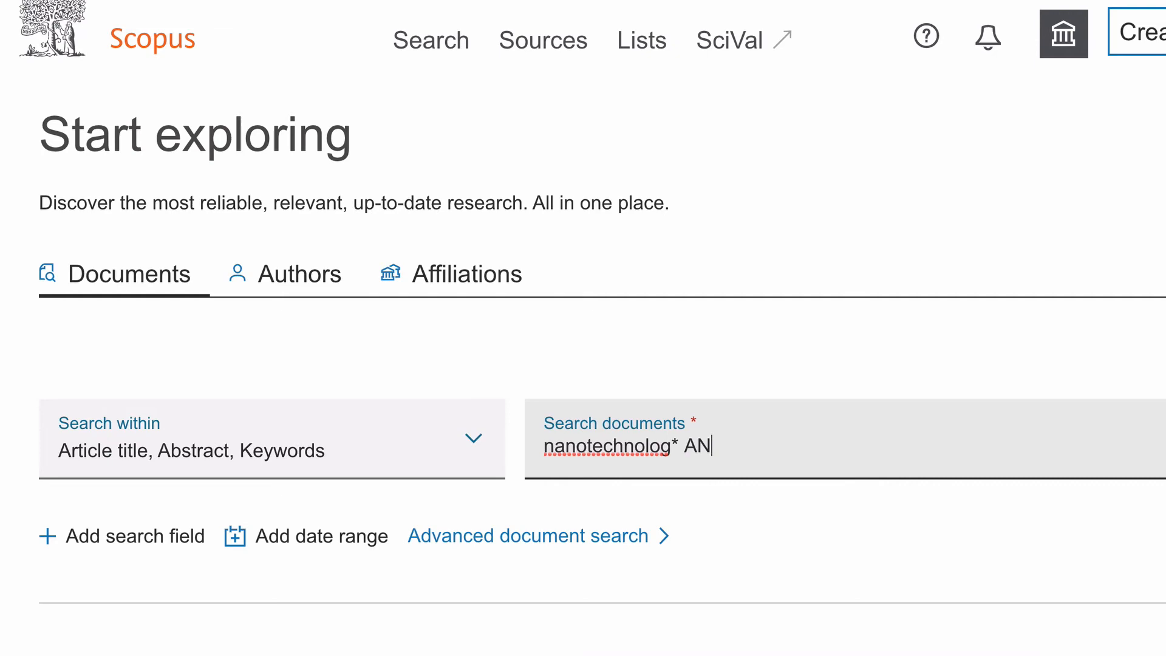
Step: Search Scopus documents for nanotechnolog* AND ethic* AND (healthcare OR medic*), returning 392 results
type("D ethic* AND (health")
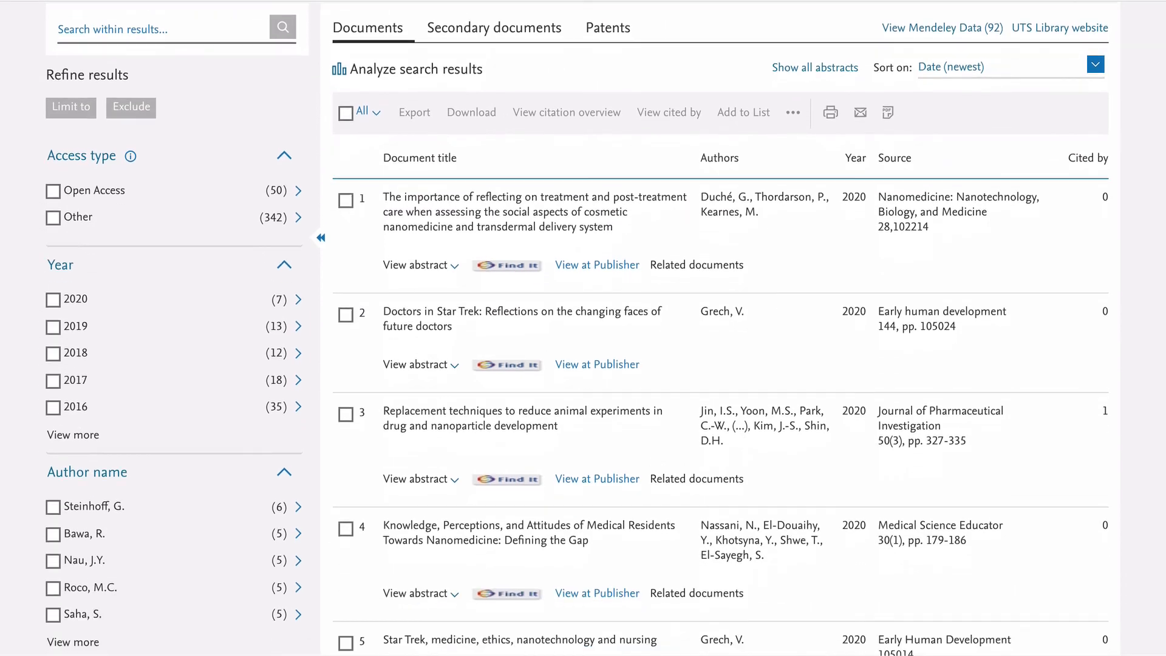
Step: Browse the 392 results and Refine results panel, then open the Sort on dropdown
scroll("down", 3)
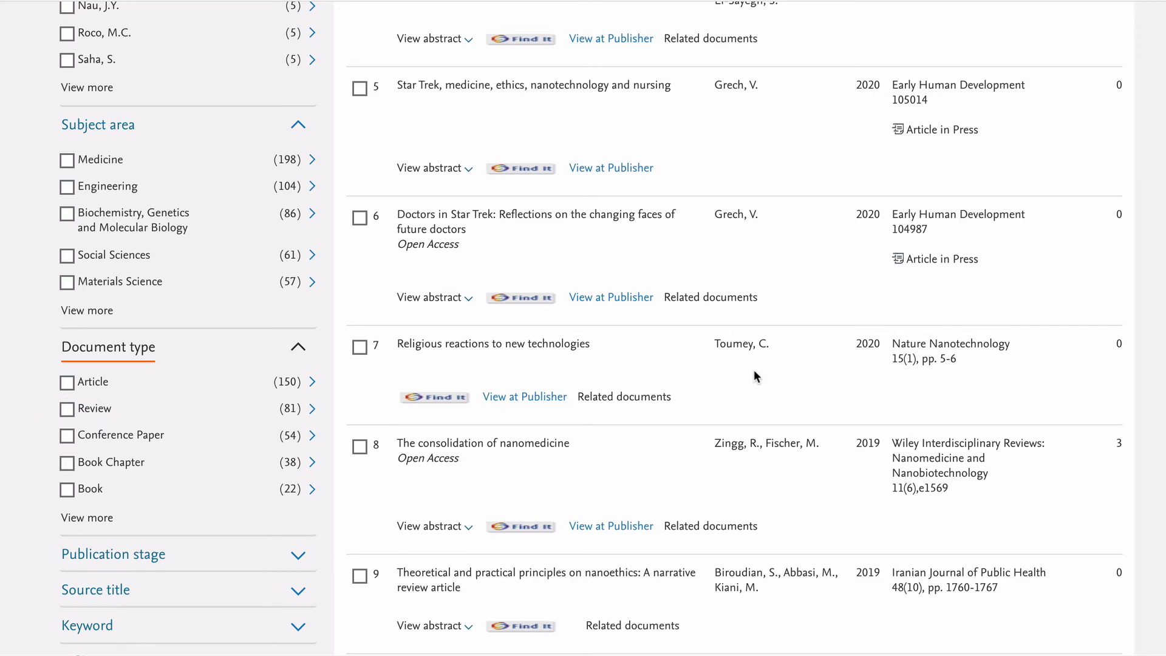
scroll("up", 3)
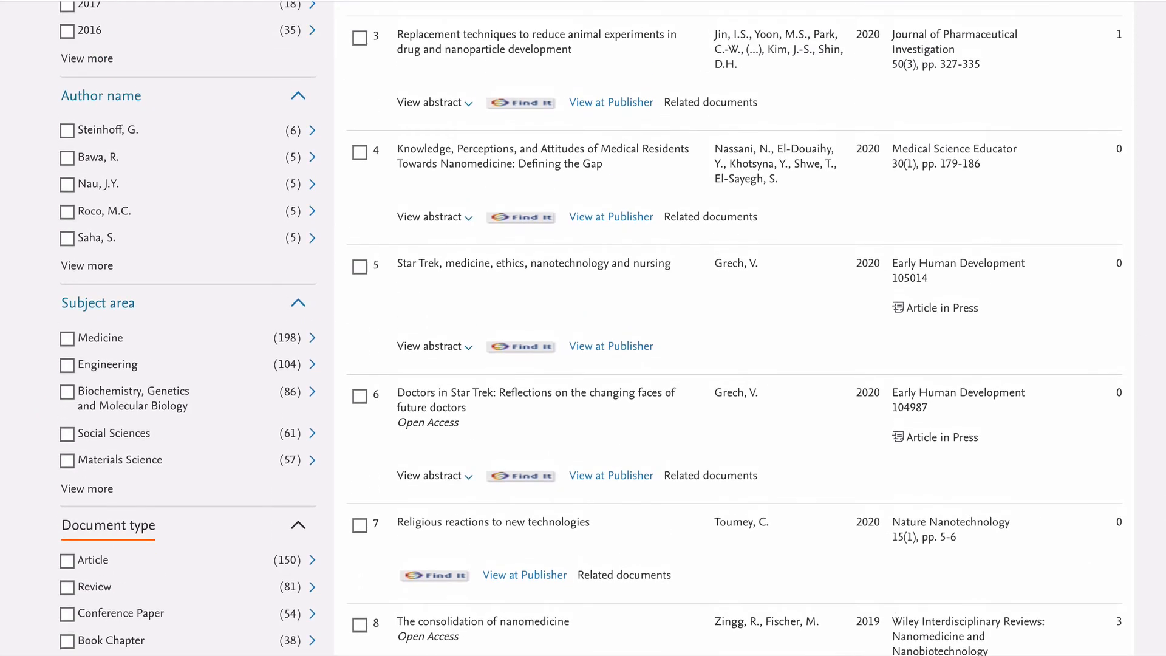
scroll("up", 3)
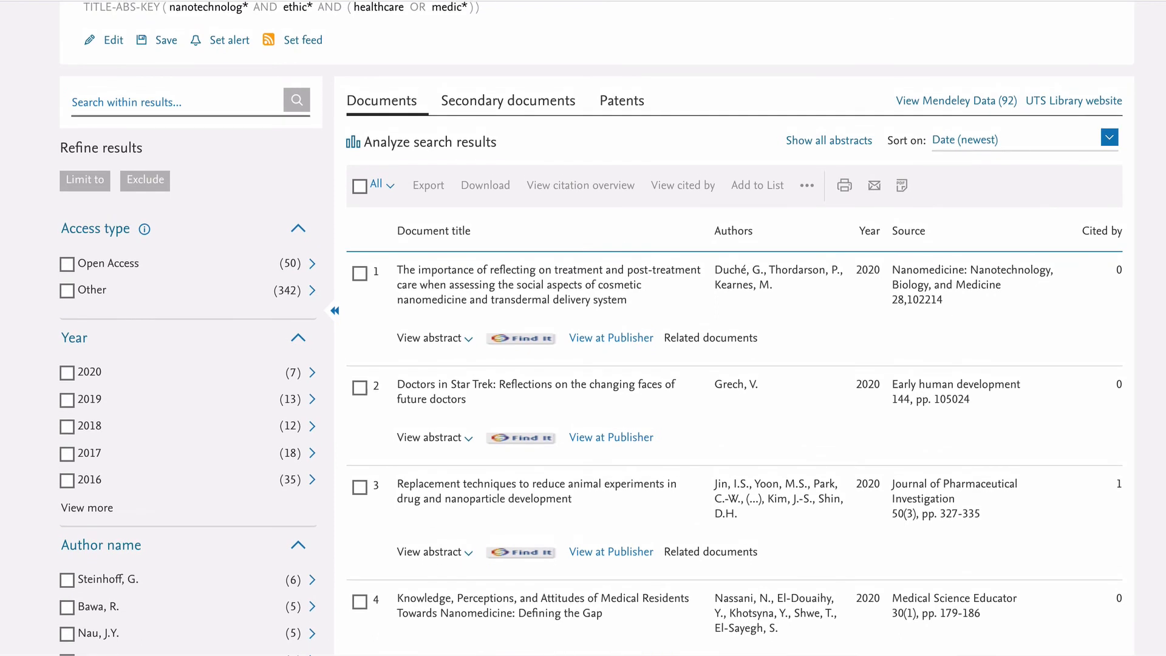
left_click(1109, 138)
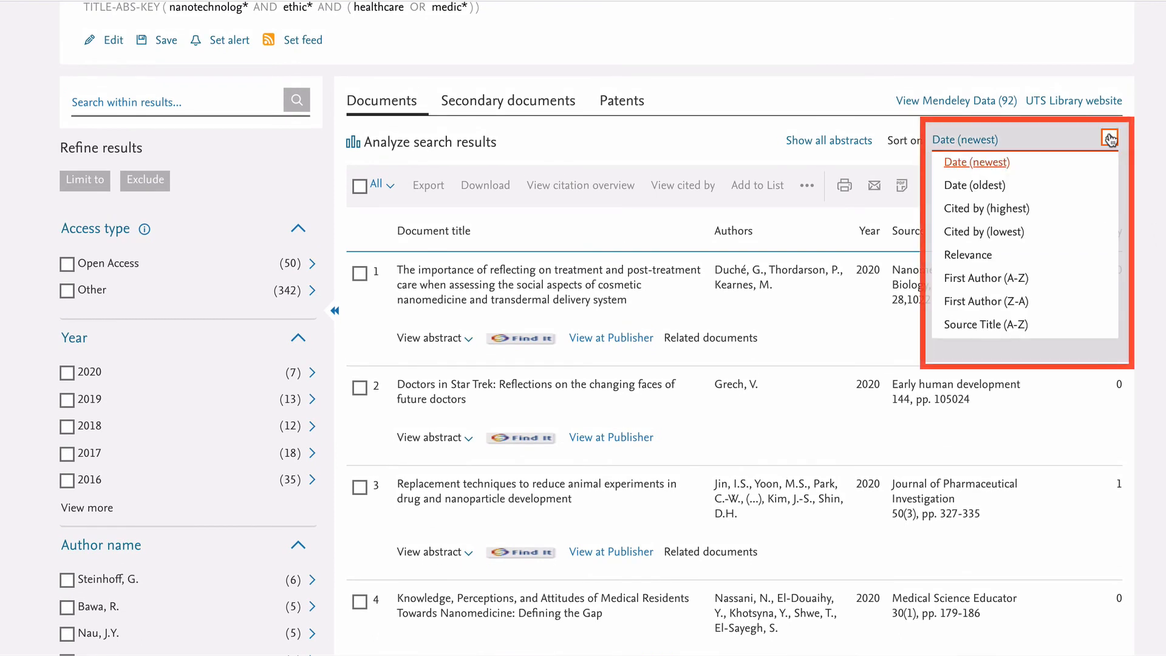